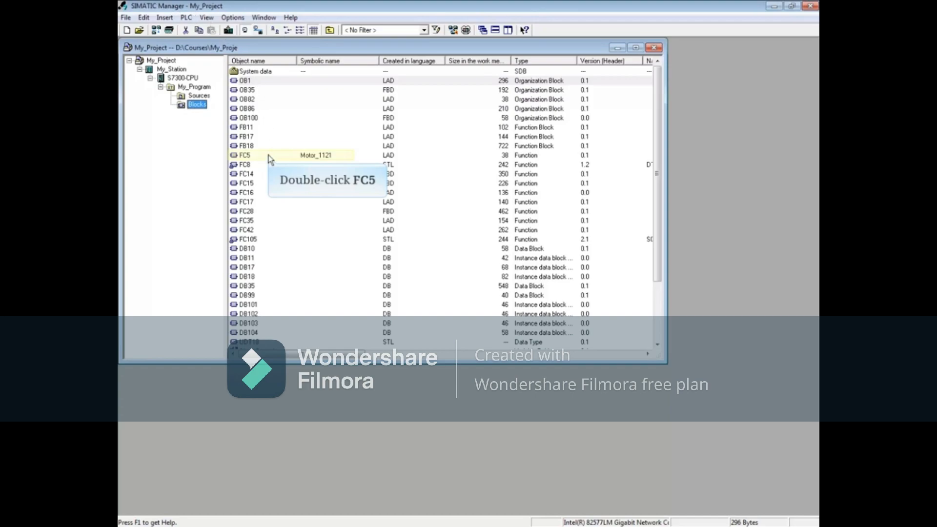
# Open FC5 (Motor_1121) from the Blocks folder in the LAD/STL/FBD editor
pyautogui.doubleClick(243, 155)
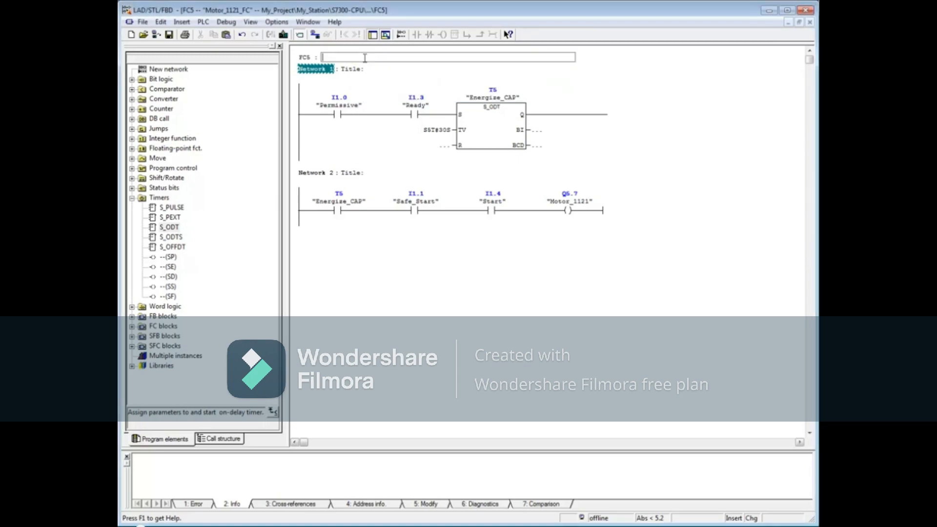
# Title FC5 'Start Motor 1121' and title networks for the on-delay energize timer and motor start
pyautogui.write('Start Motor 1121')
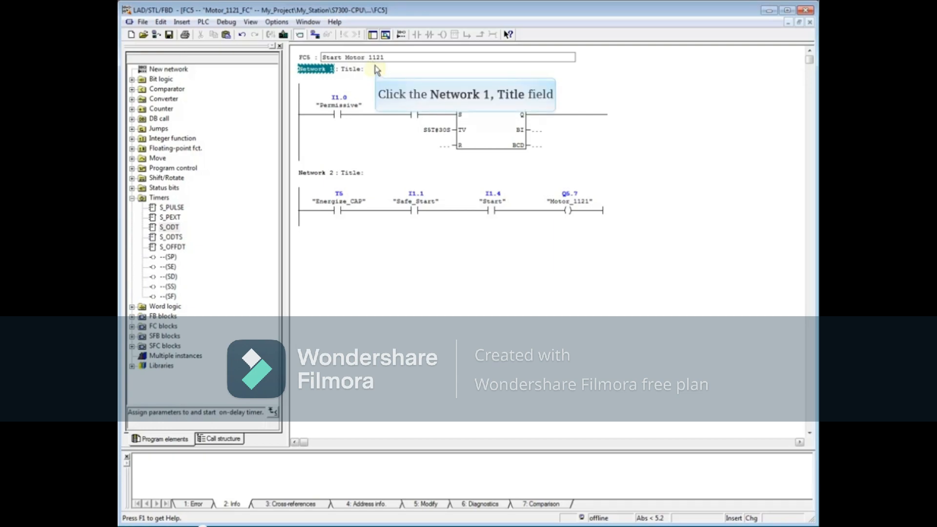
pyautogui.write('On delay timer for cap')
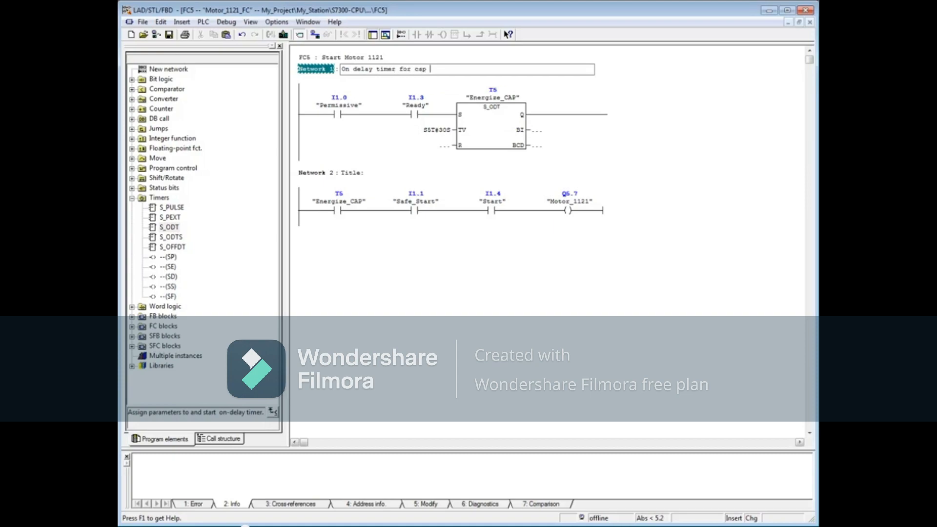
pyautogui.write('energize')
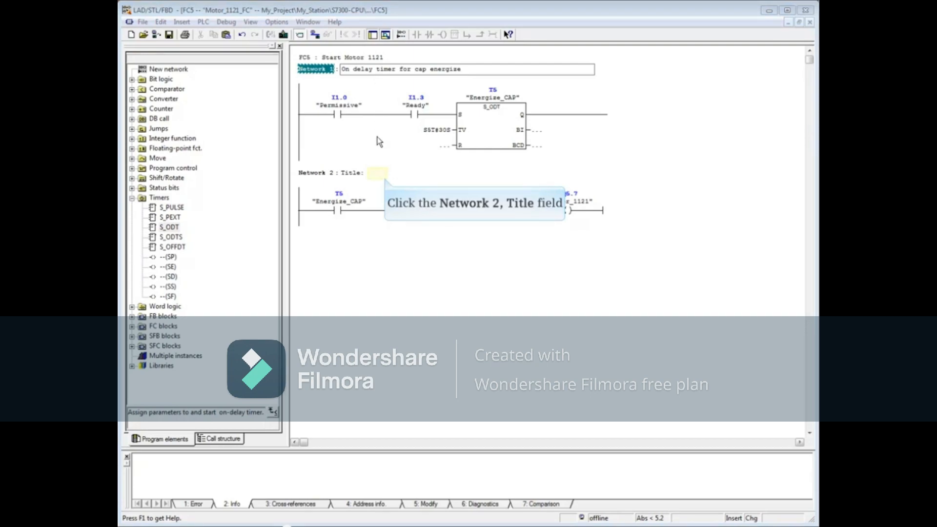
pyautogui.write('Start motor after cap')
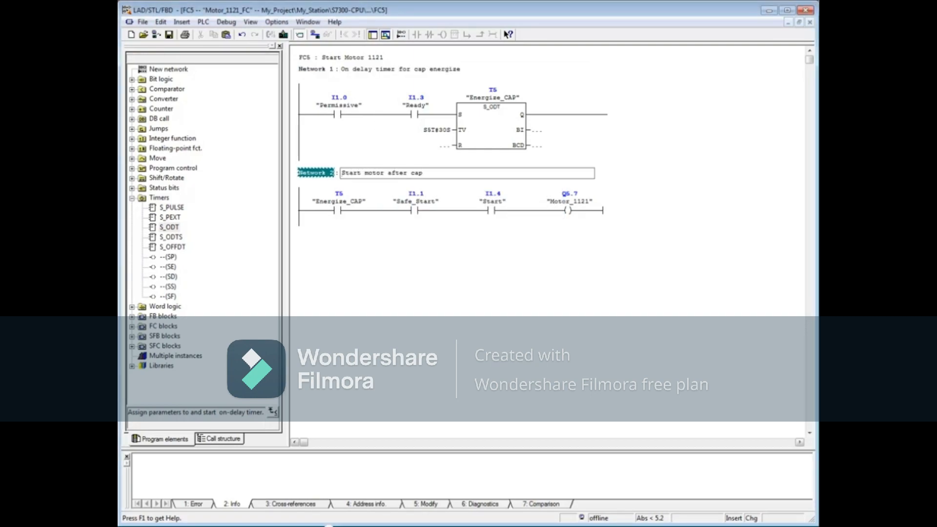
pyautogui.write('is ready')
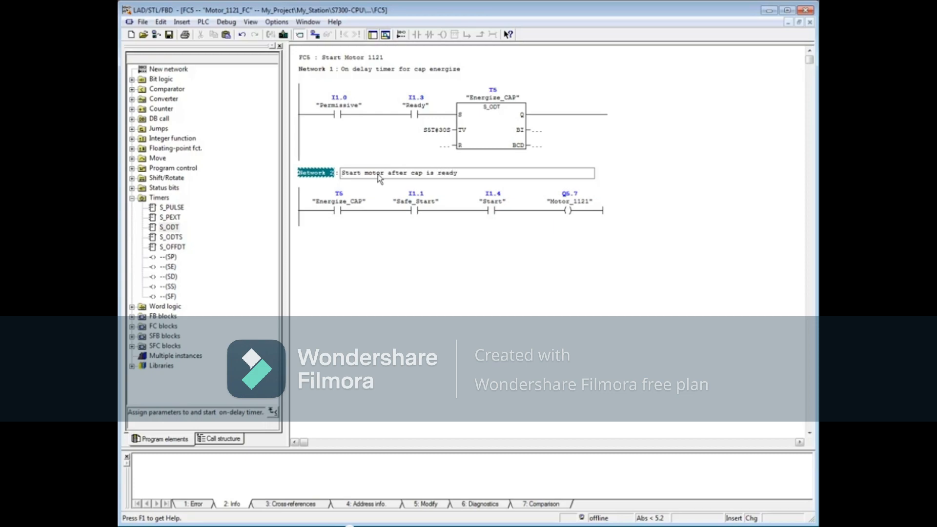
pyautogui.moveTo(250, 21)
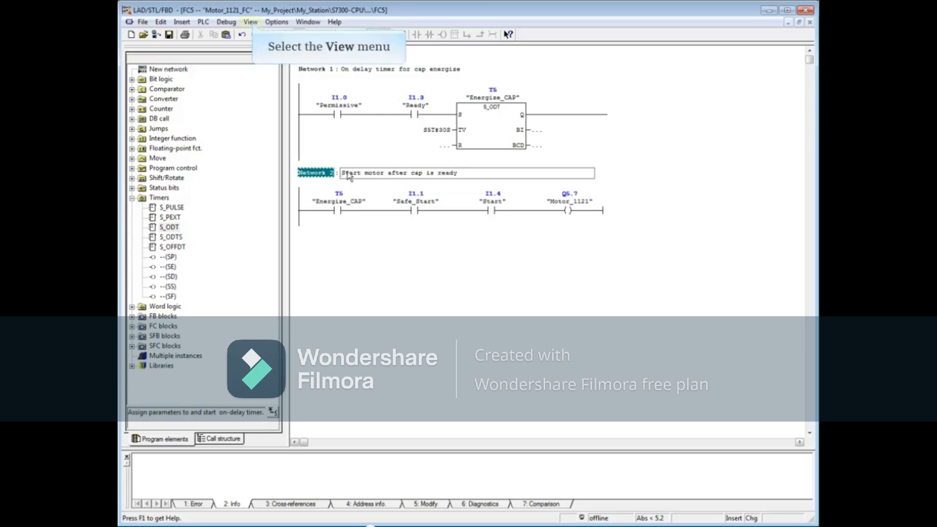
# Enable View > Display with > Comment to show block and network comment fields
pyautogui.click(251, 22)
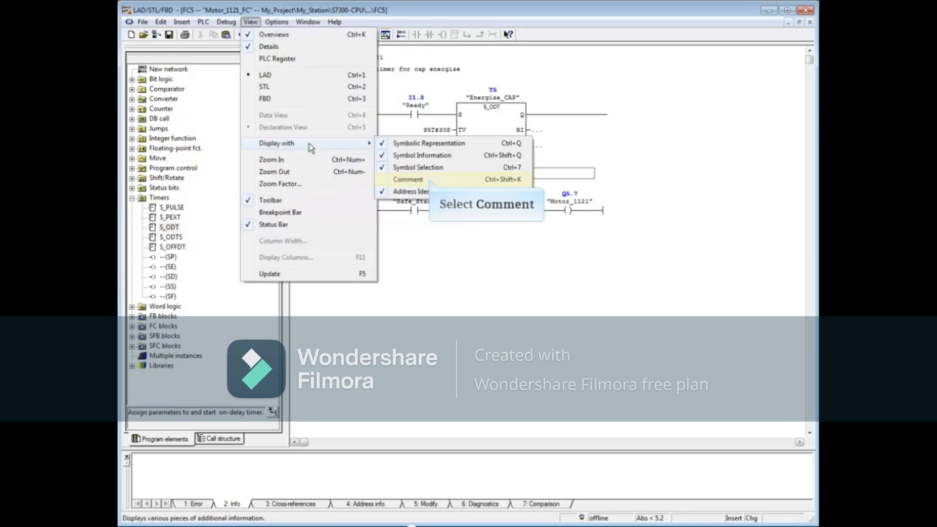
pyautogui.click(407, 179)
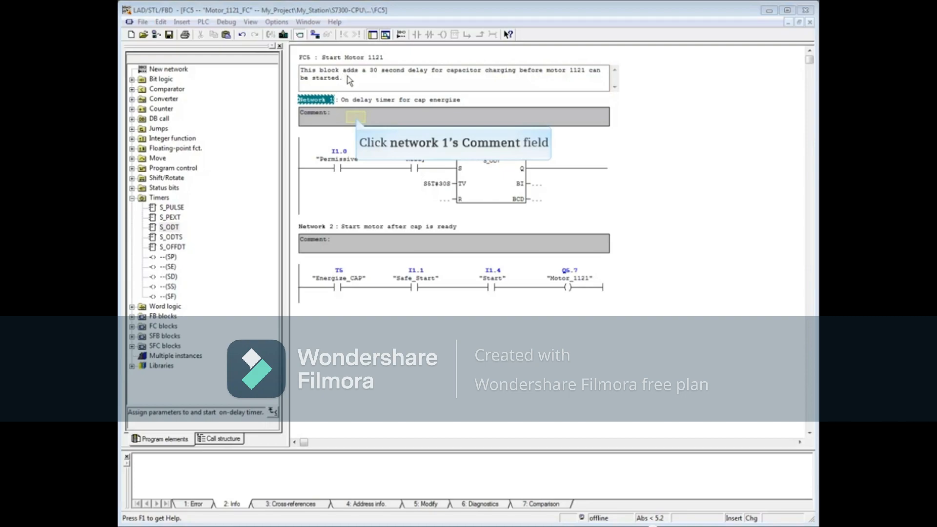
# Paste comments into the Network 1 and Network 2 comment fields
pyautogui.click(353, 116)
pyautogui.write('When both permissive and ready are true, start on delay timer.')
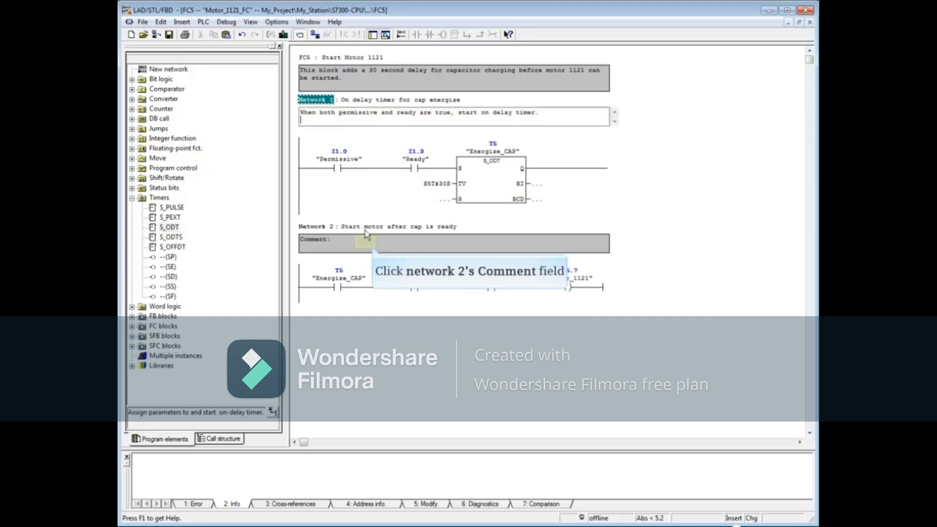
pyautogui.click(364, 238)
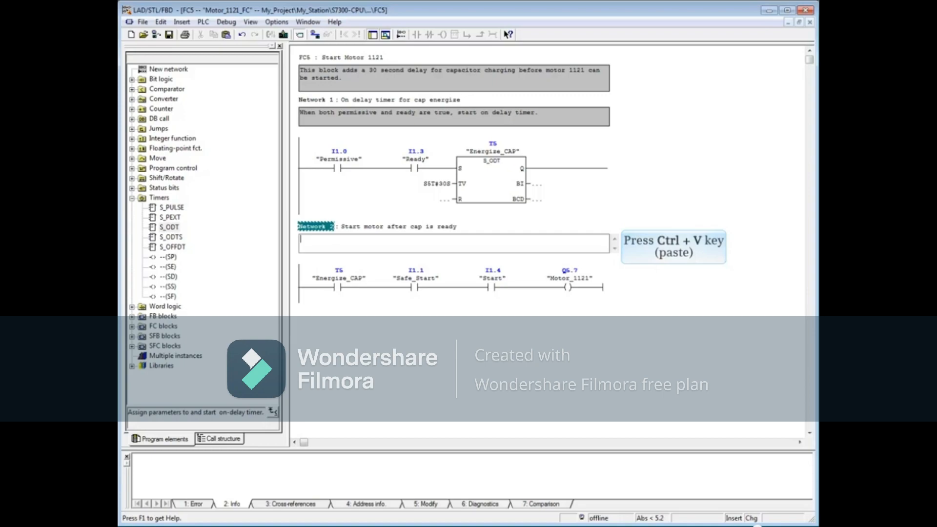